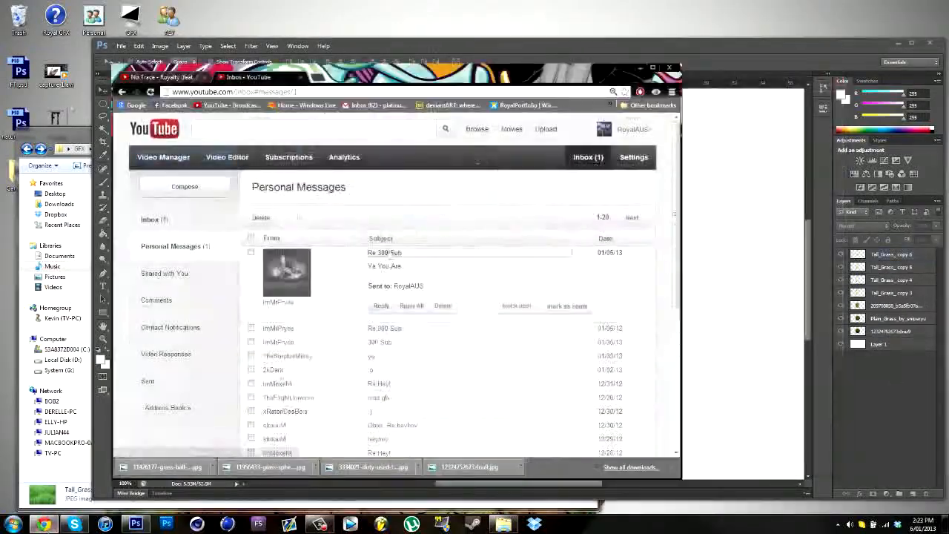
Launch Photoshop CS6 from the desktop shortcut and reach the blue sphere logo file
left_click(137, 525)
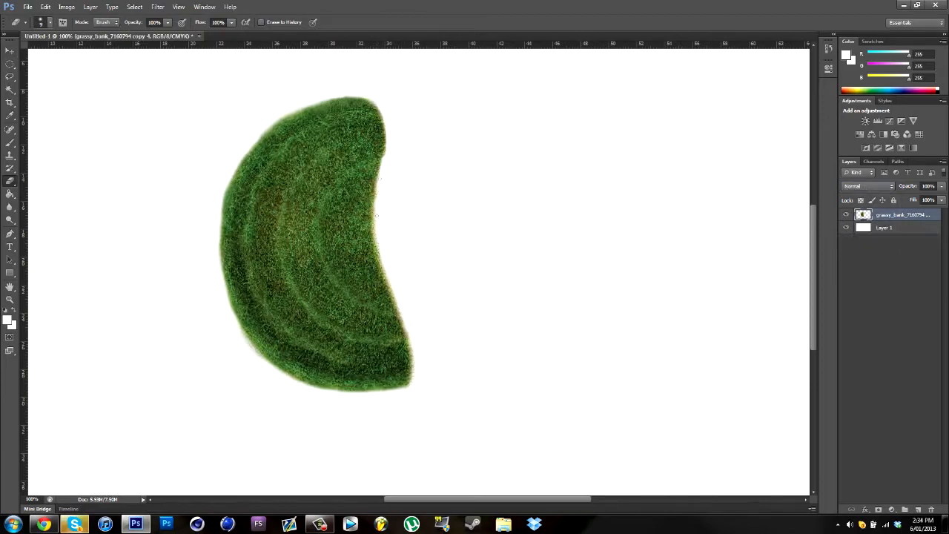
left_click(641, 306)
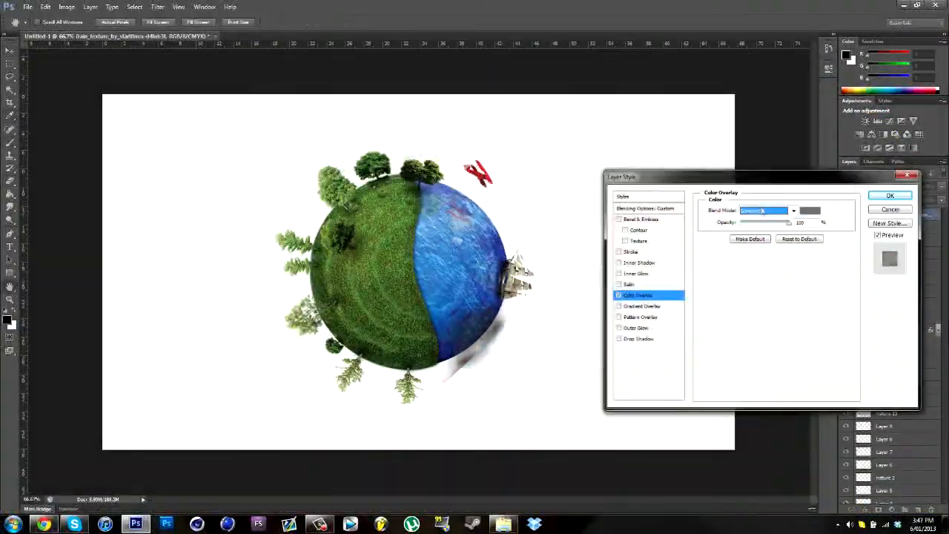
left_click(890, 196)
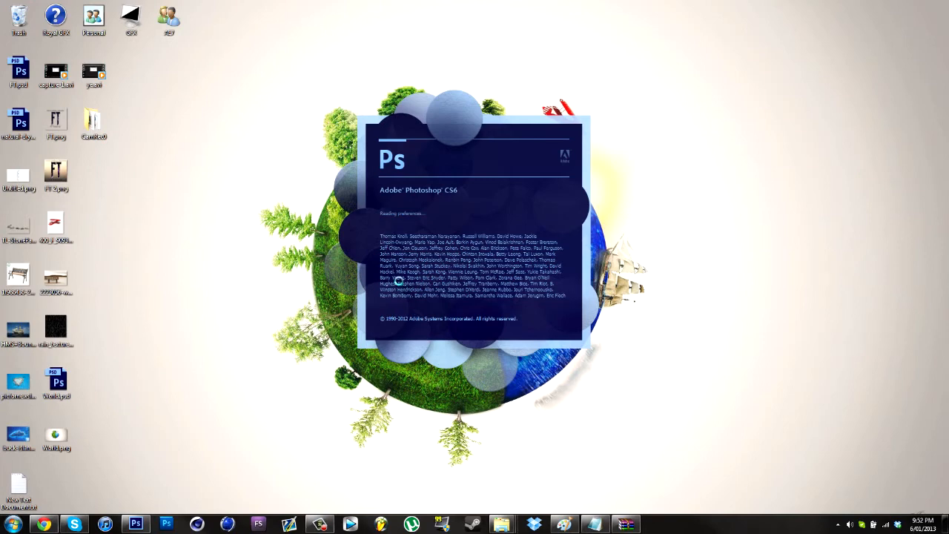
mouse_move(267, 308)
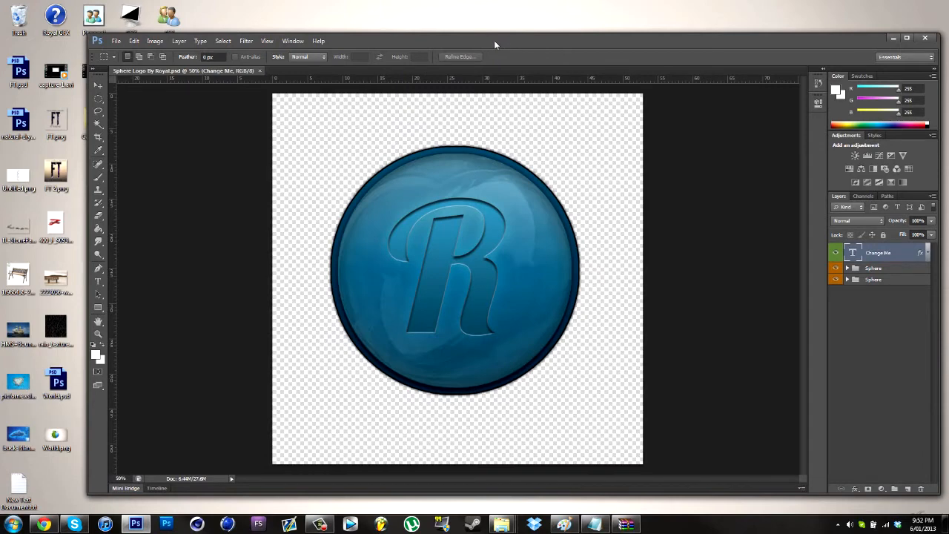
mouse_move(674, 44)
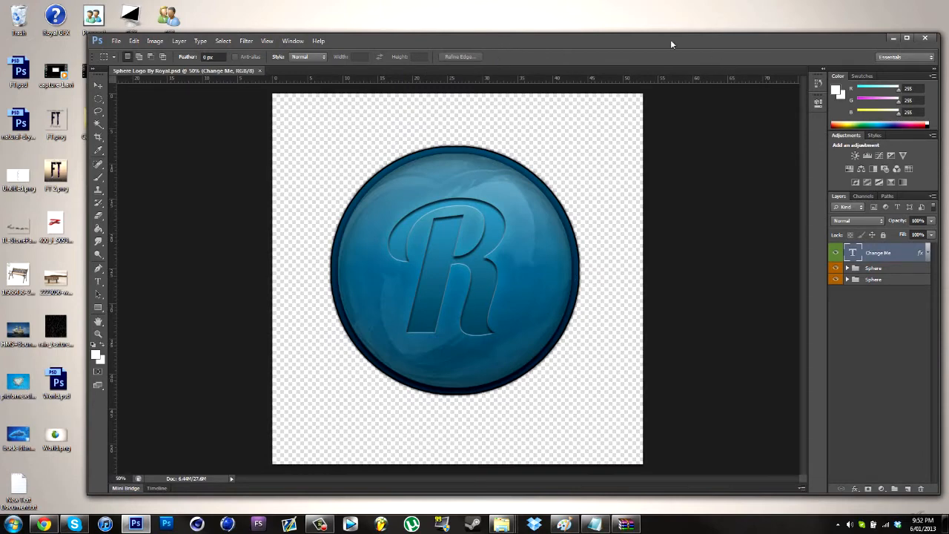
mouse_move(422, 162)
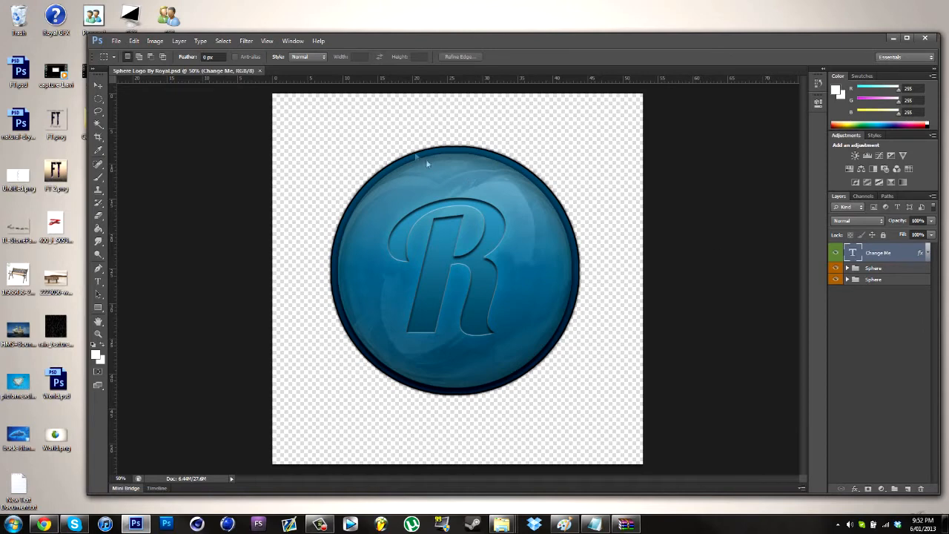
left_click(917, 39)
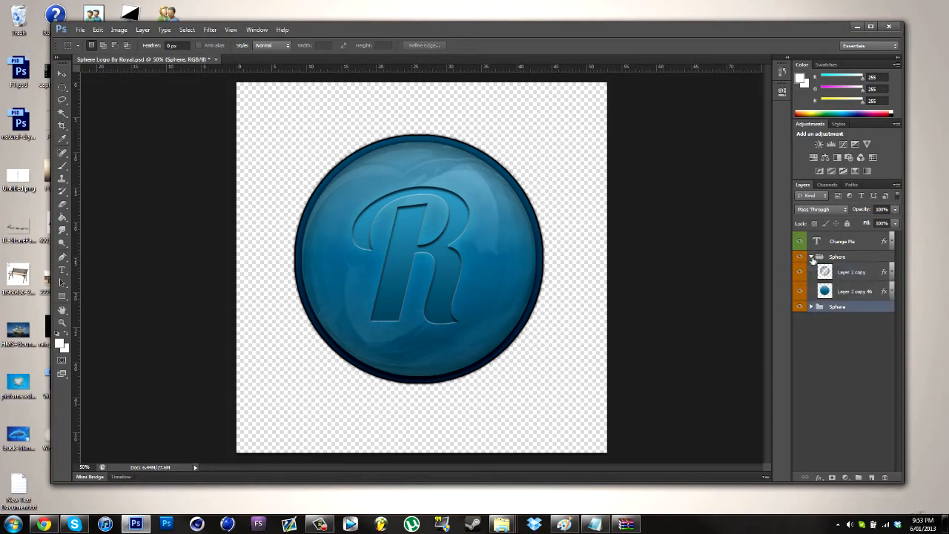
left_click(853, 290)
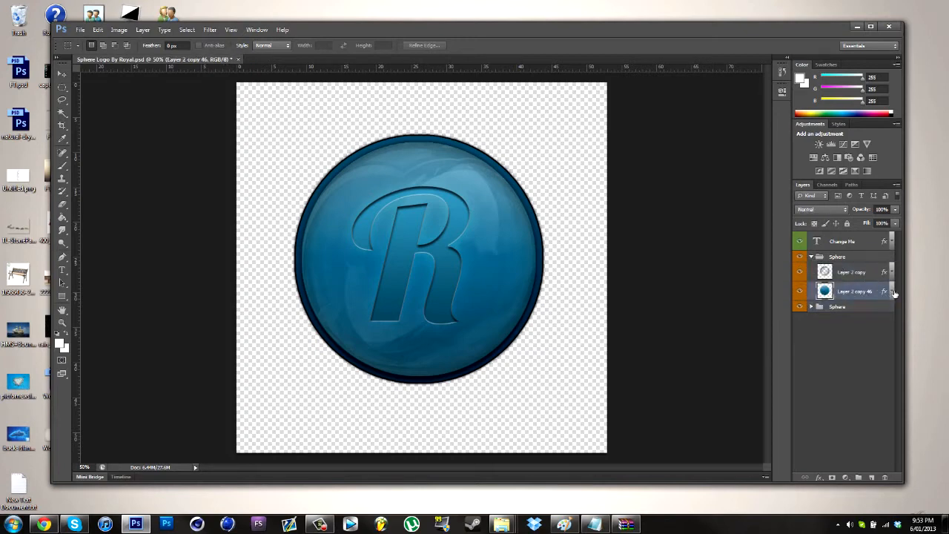
left_click(890, 291)
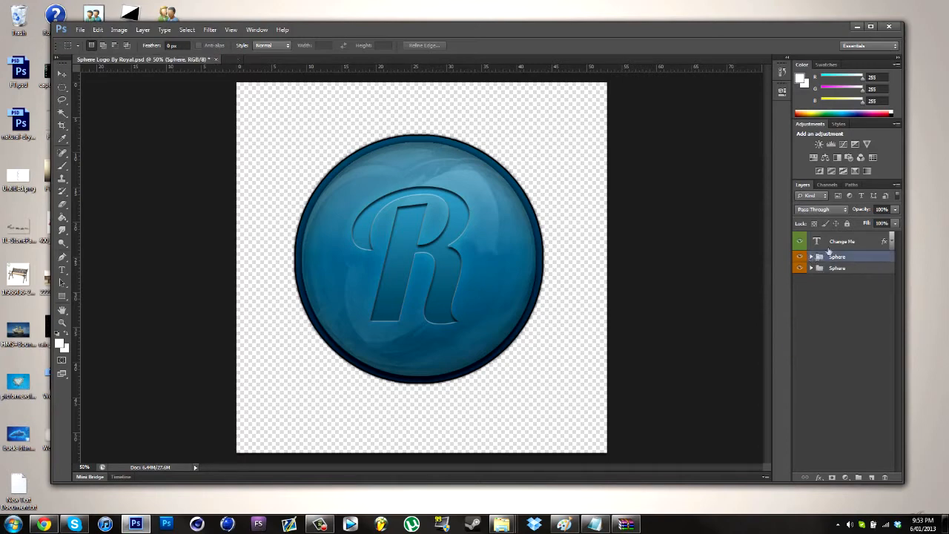
left_click(842, 240)
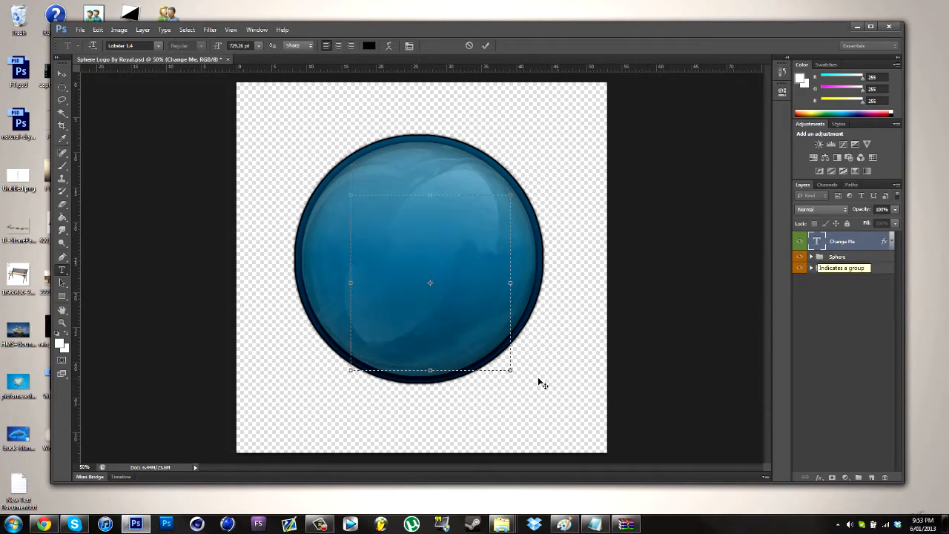
Stretch the text box across the sphere, test-type 'BR', and set font size to 30 pt
left_click_drag(511, 370, 703, 377)
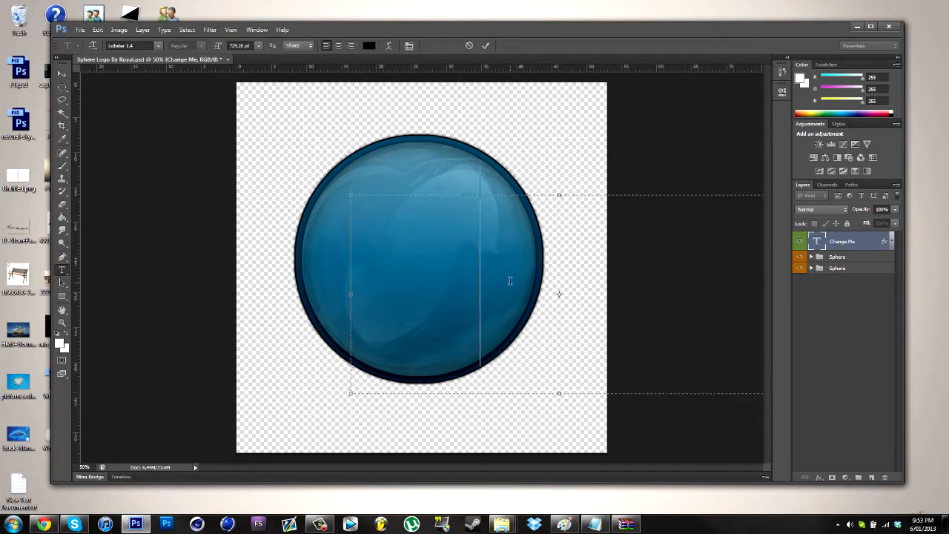
type("BR")
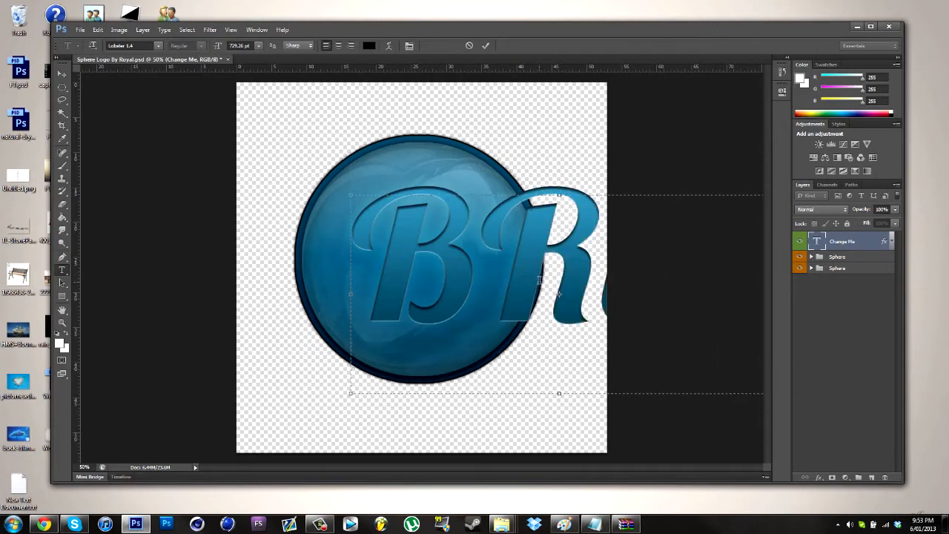
left_click(799, 240)
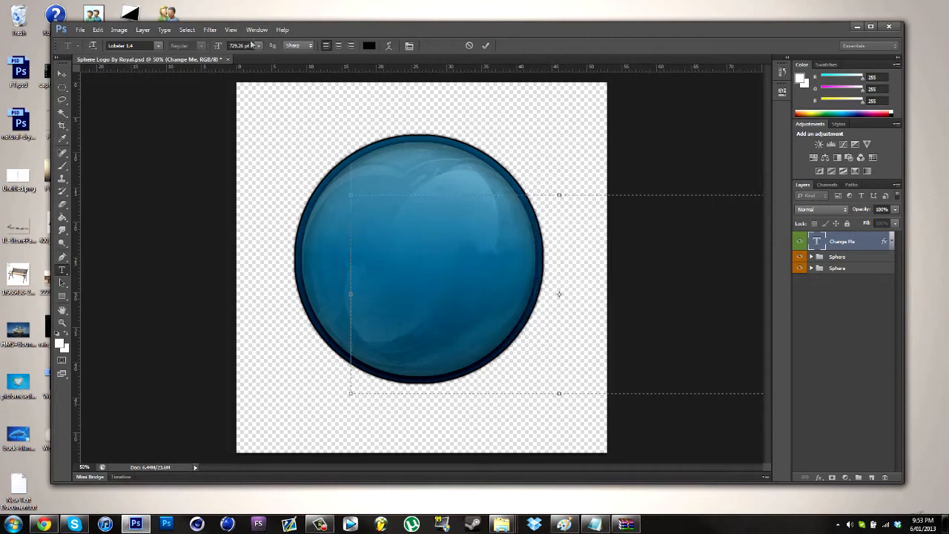
type("30 pt")
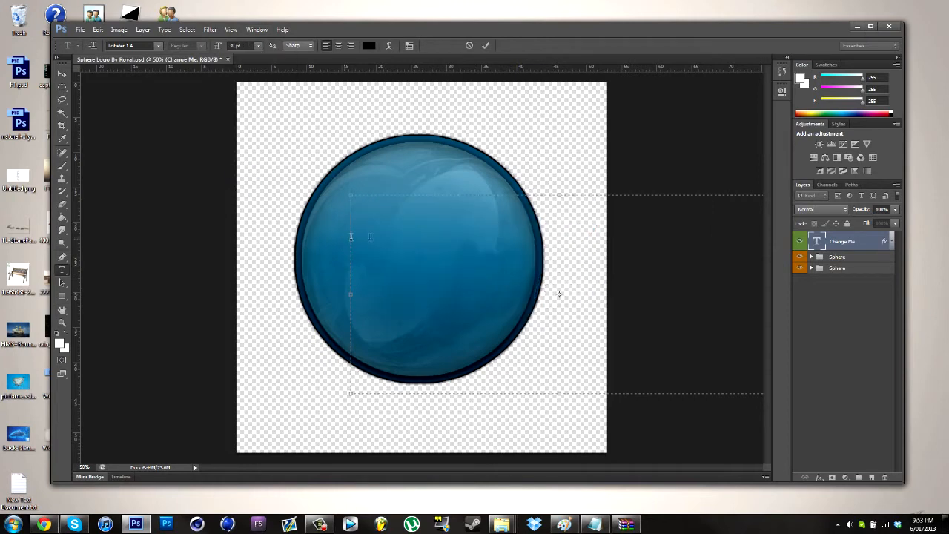
mouse_move(419, 175)
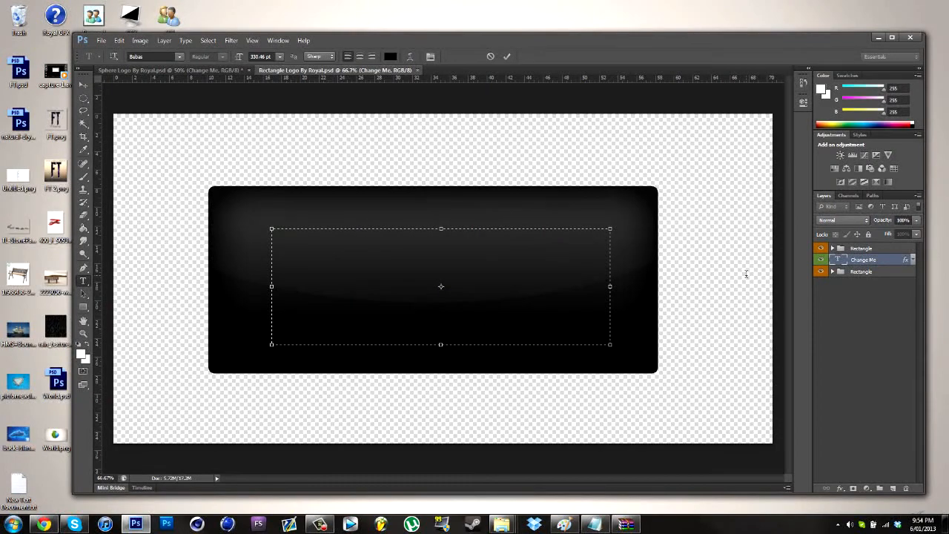
Replace the button's Change Me text, trying 'HOME' then settling on 'IMAGES', and commit it
type("HOME")
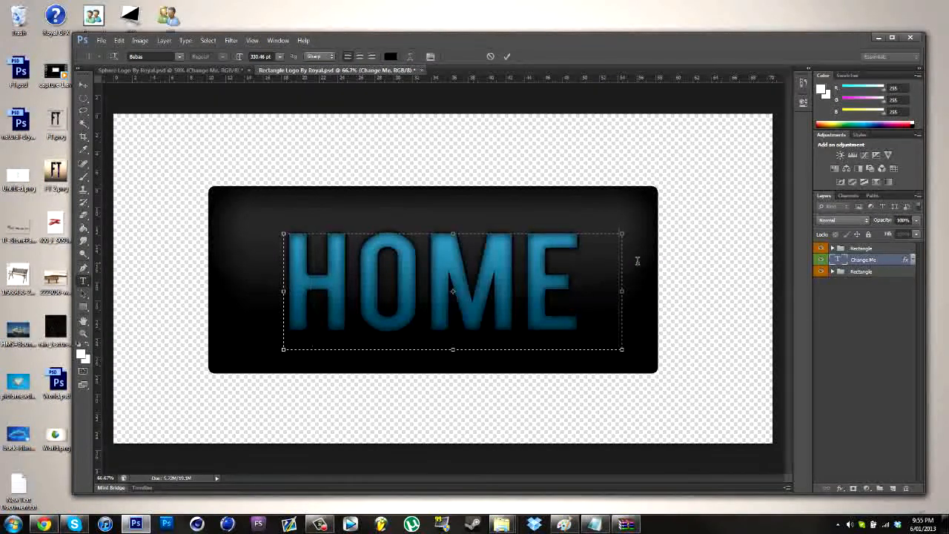
type("IMAGE")
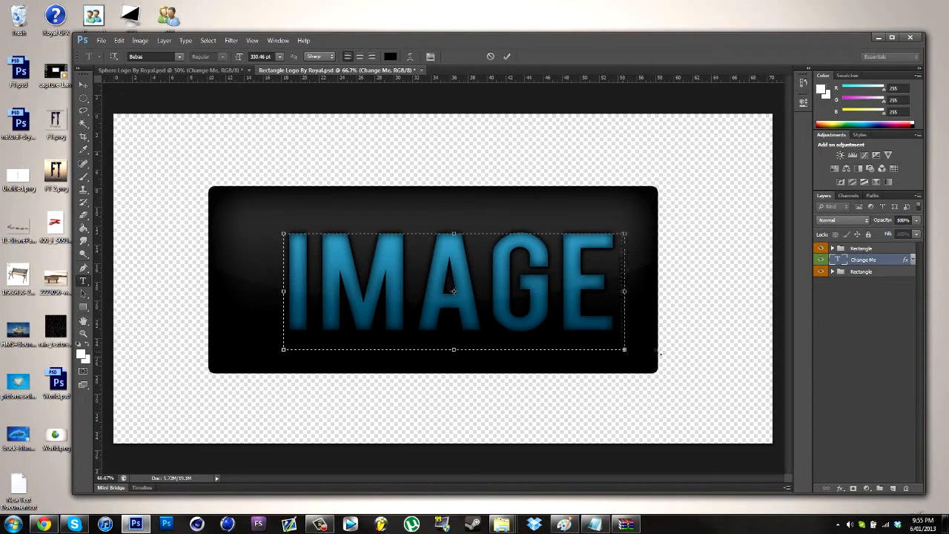
type("S")
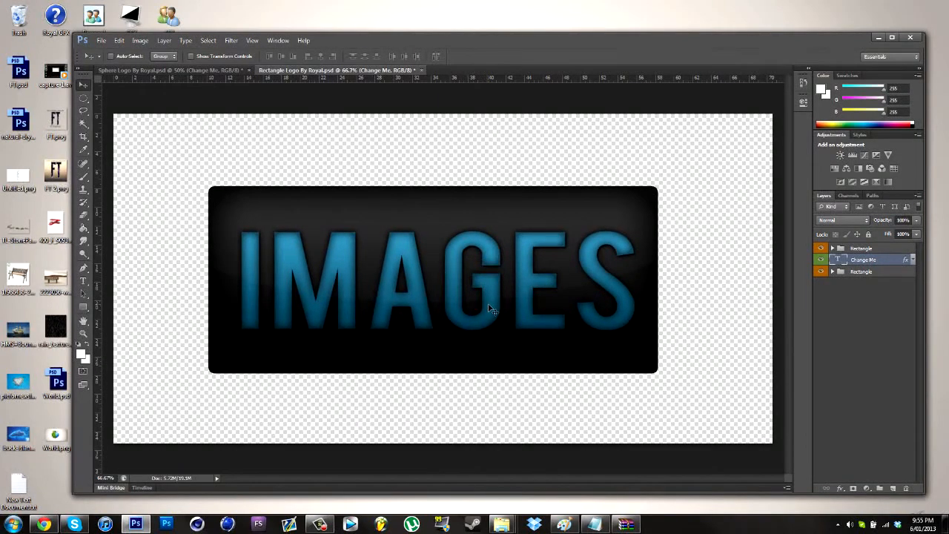
key("ctrl+t")
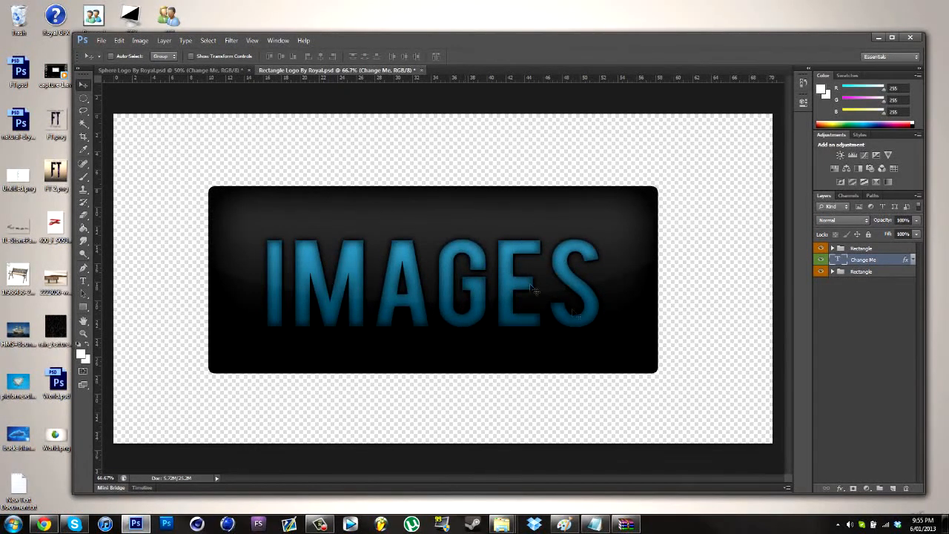
mouse_move(718, 325)
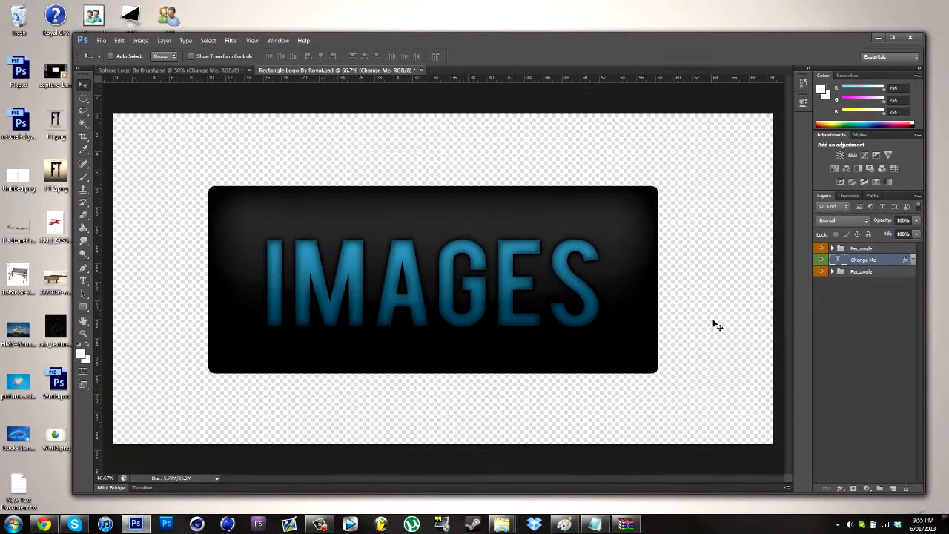
mouse_move(711, 319)
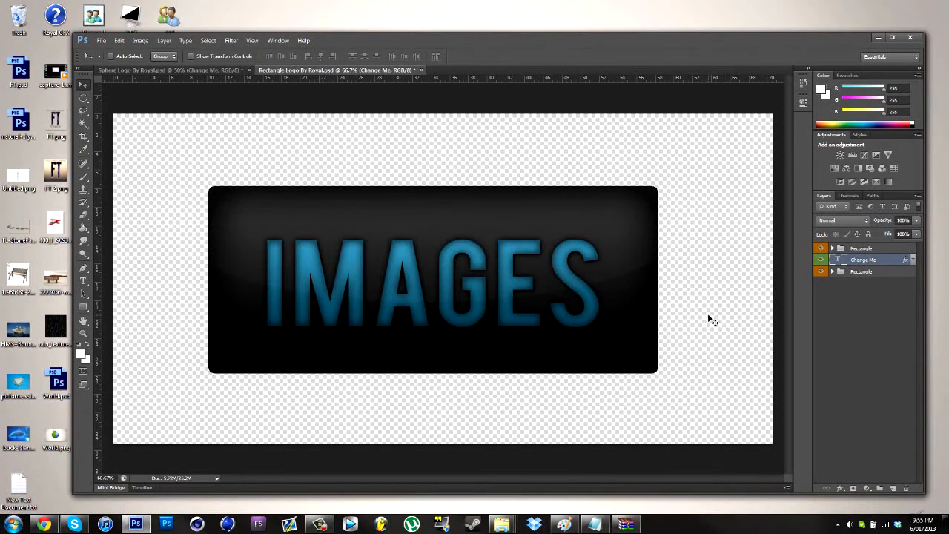
mouse_move(374, 263)
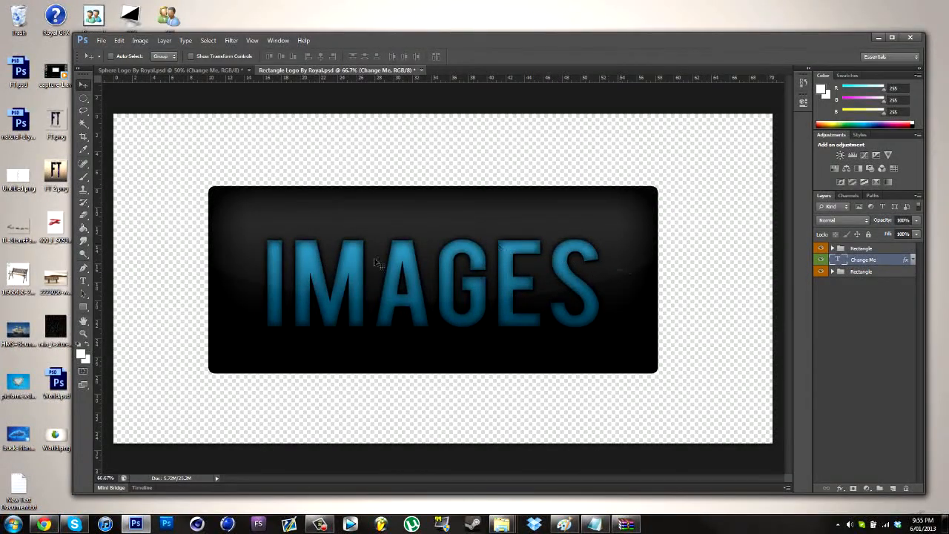